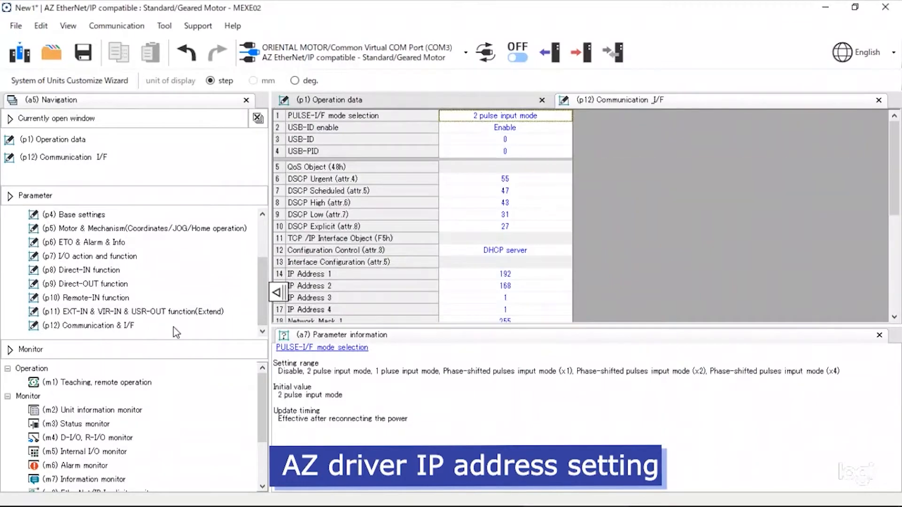
Step: Set Configuration Control (attr.3) to Parameter and write the edited parameters to the AZ driver
scroll(down, 3)
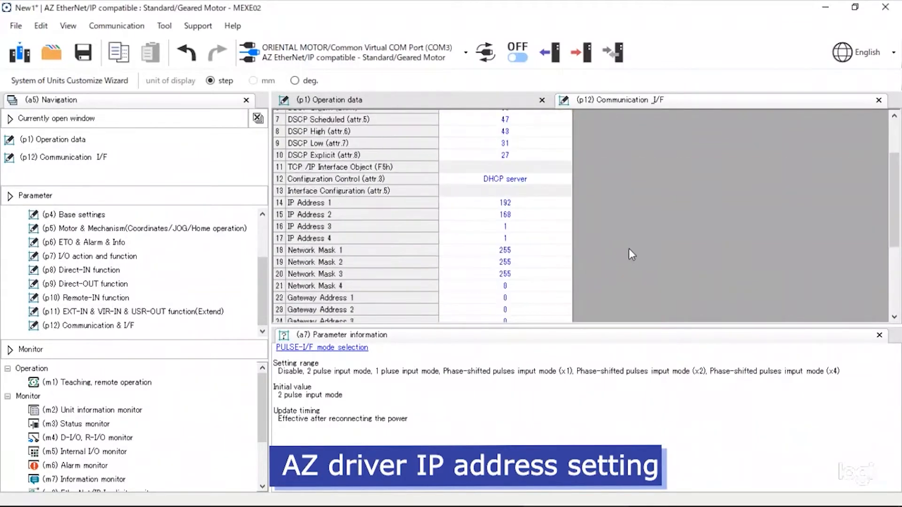
click(504, 179)
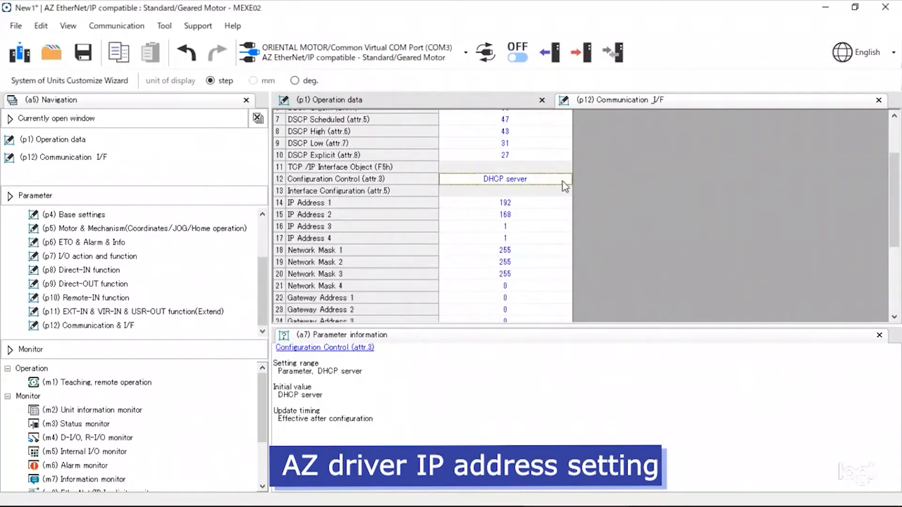
click(505, 179)
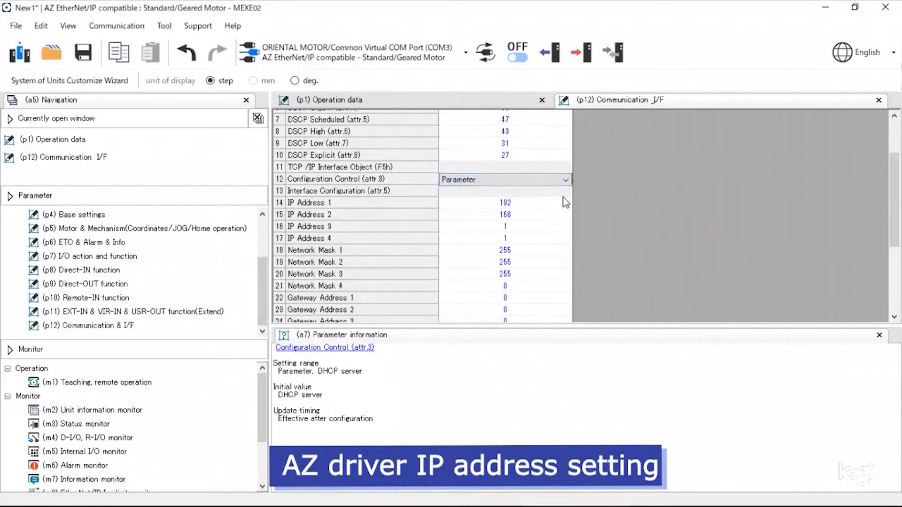
click(505, 226)
text(0)
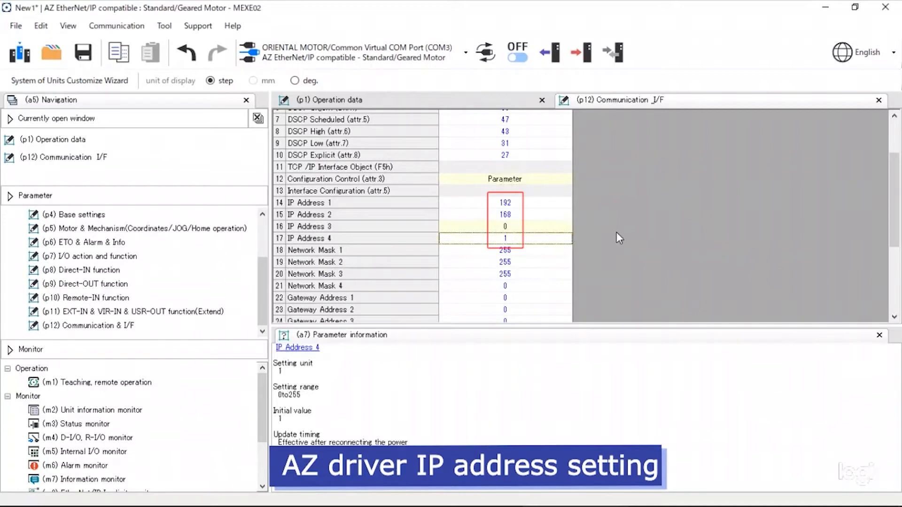
click(580, 52)
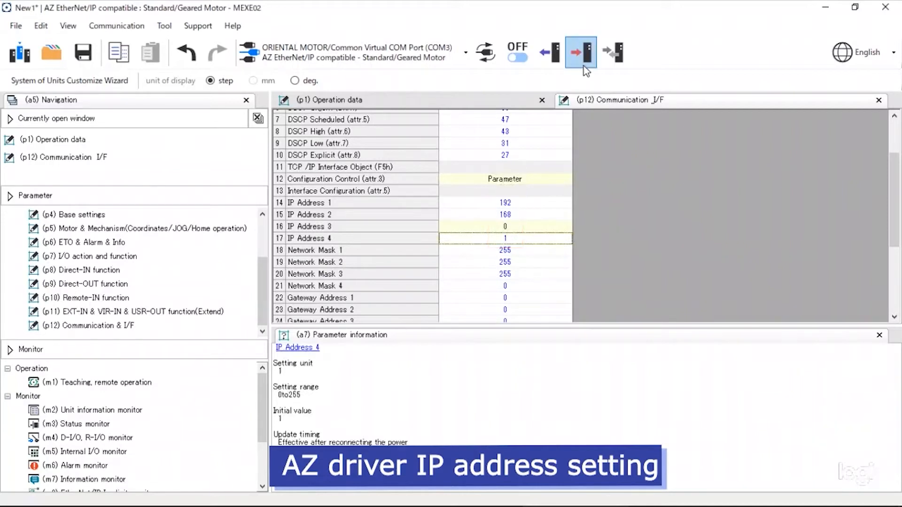
click(580, 52)
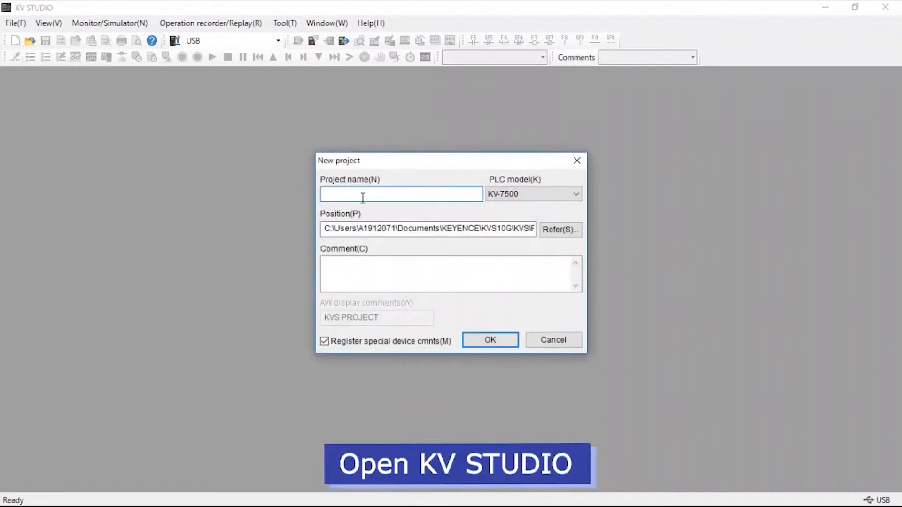
Step: Create a project named 'test' with PLC model KV-7500 and agree to set up units
text(test)
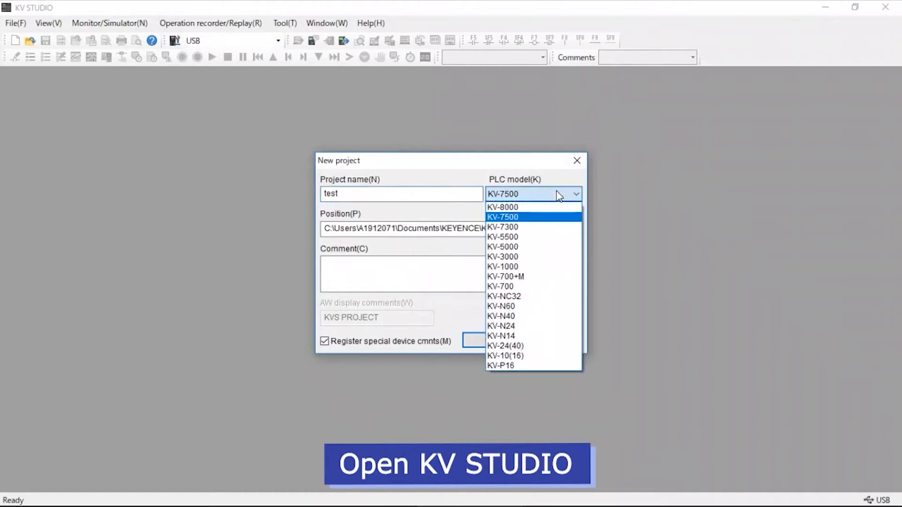
click(502, 217)
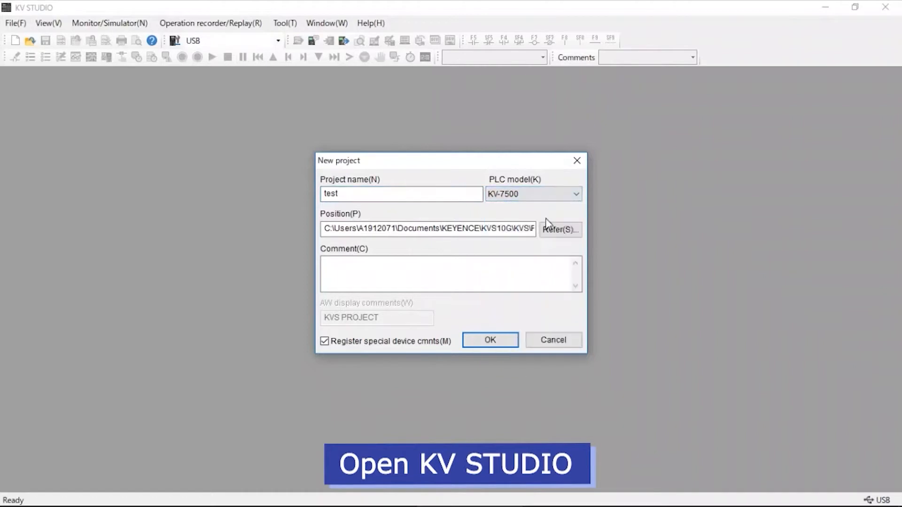
click(489, 340)
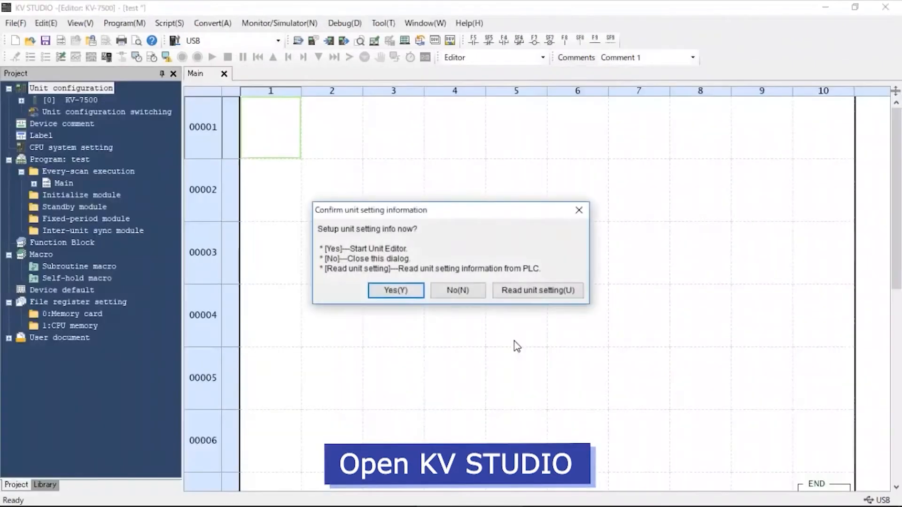
click(457, 289)
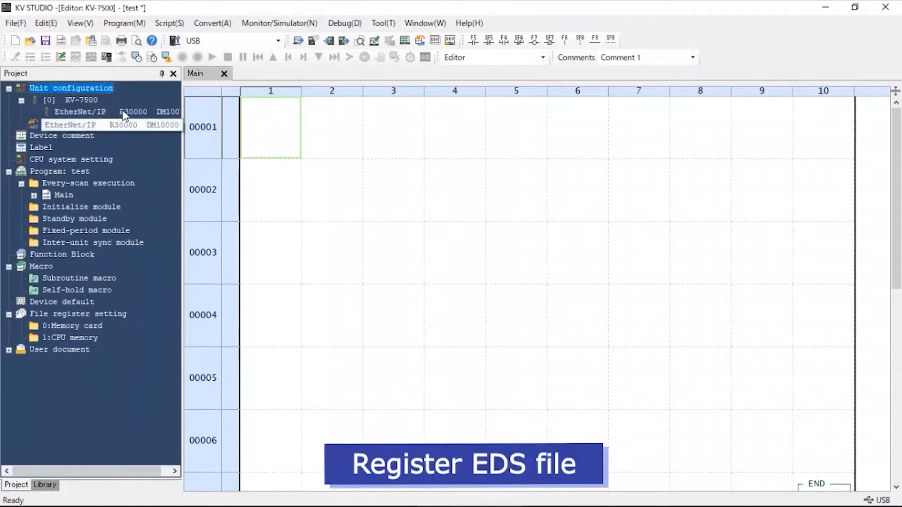
Step: Manually register AZD-KEP.eds from the KVS10G EDS folder with the default icon, then select AZD-KEP
double_click(80, 112)
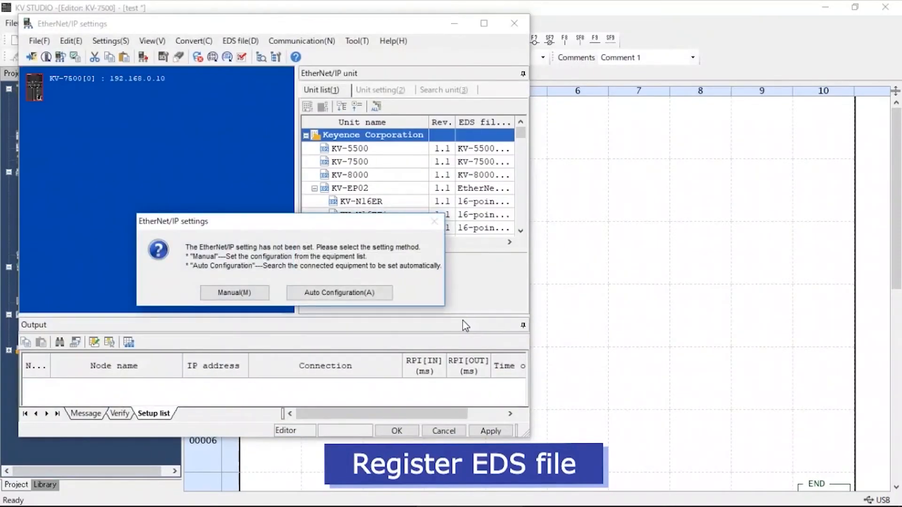
click(234, 292)
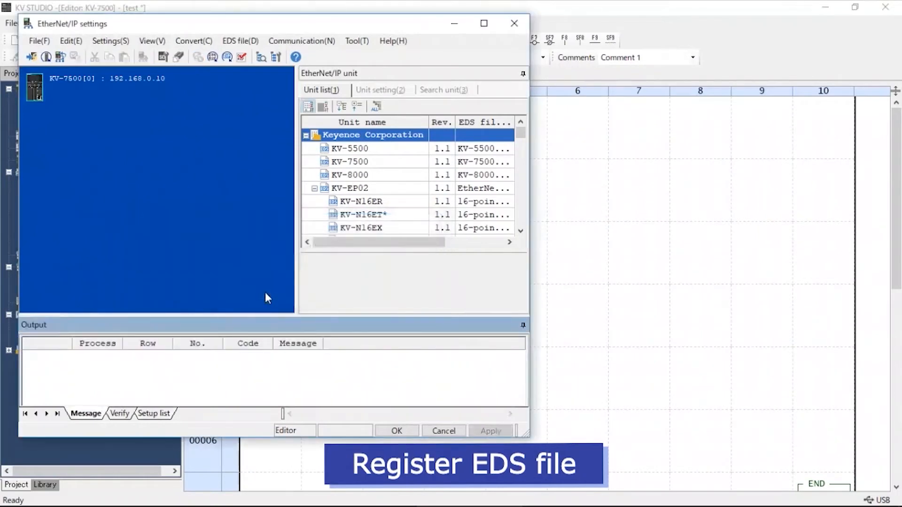
click(240, 41)
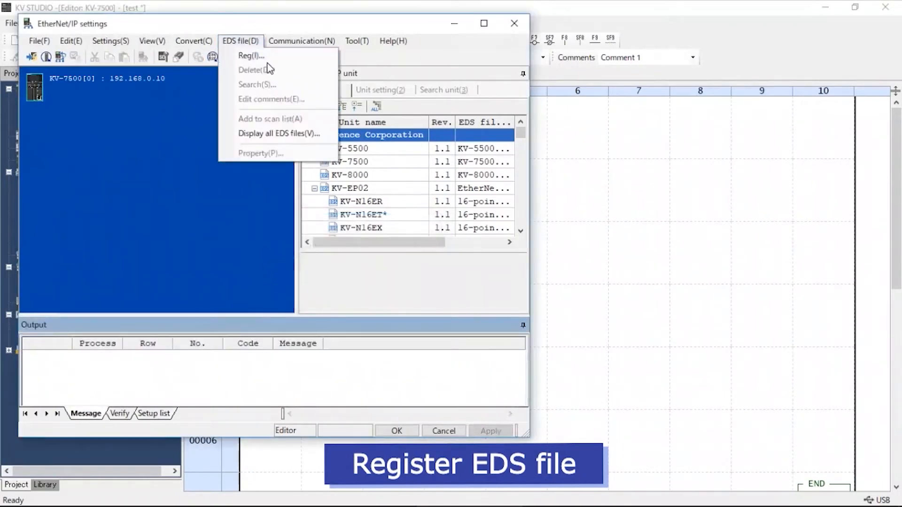
click(251, 55)
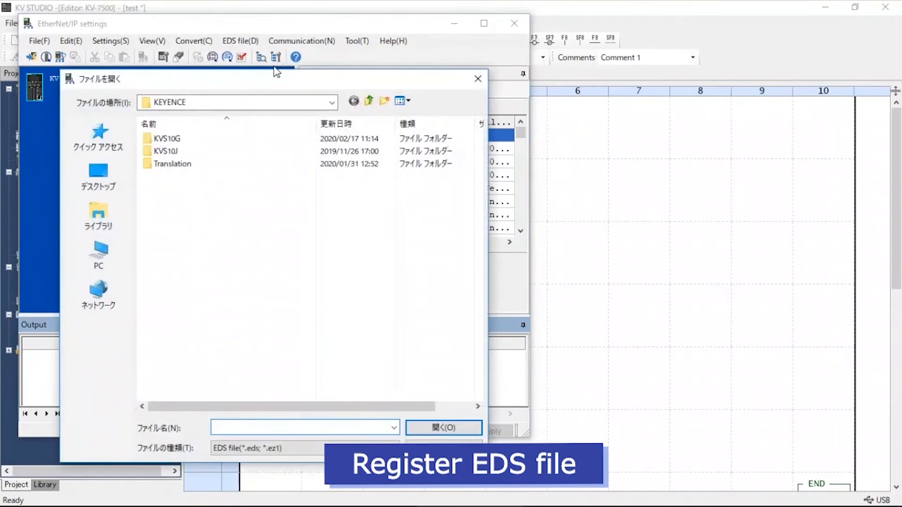
double_click(168, 138)
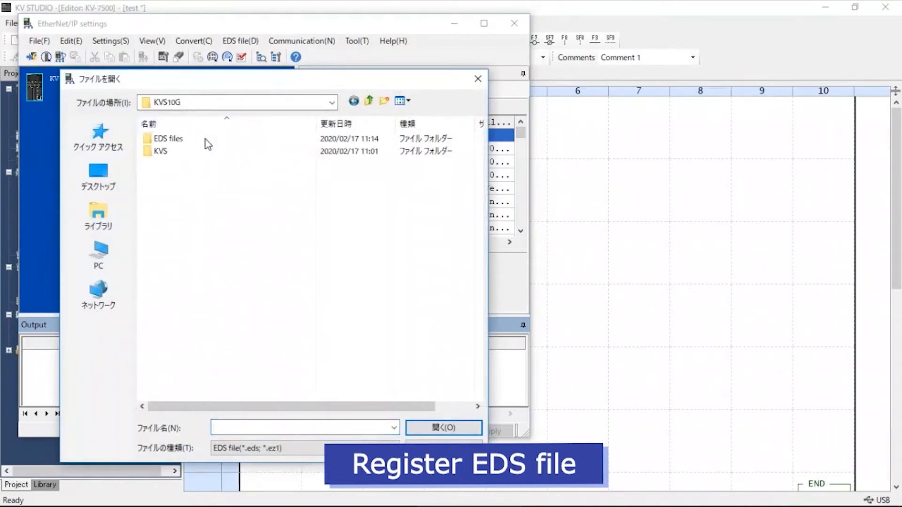
double_click(167, 139)
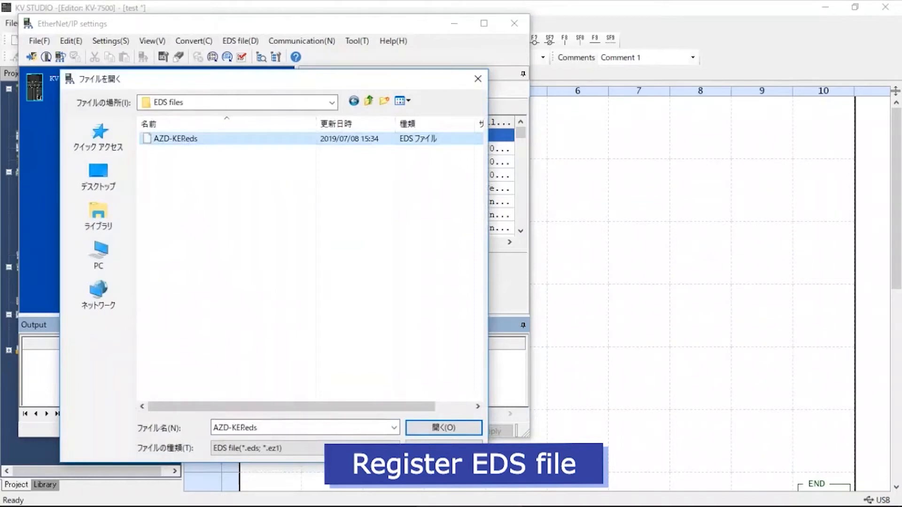
click(442, 427)
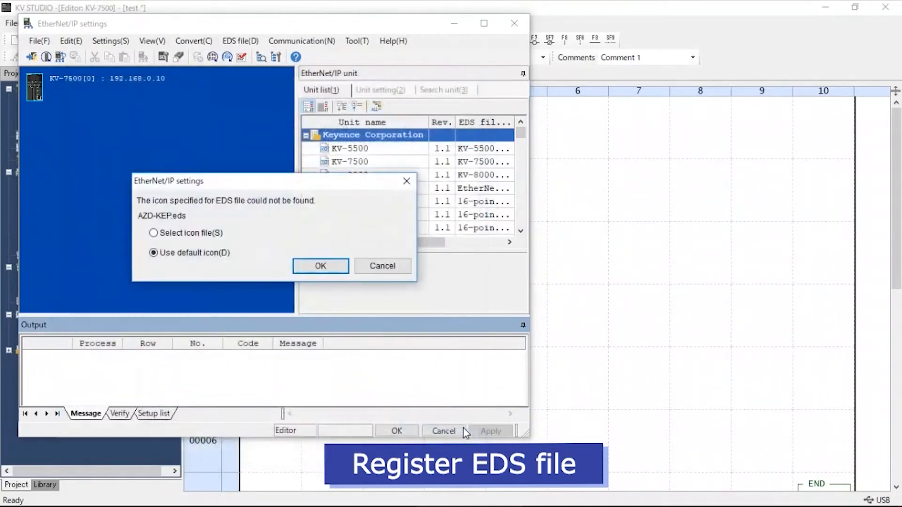
click(320, 266)
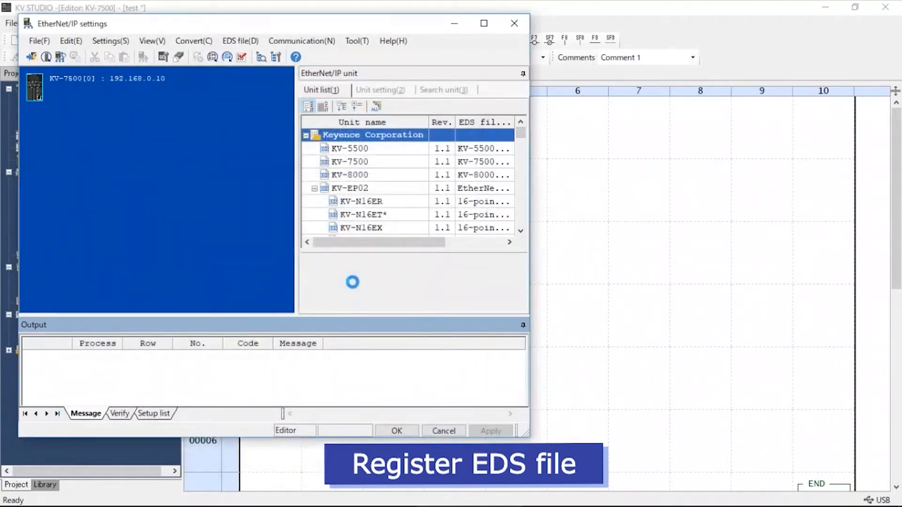
click(348, 227)
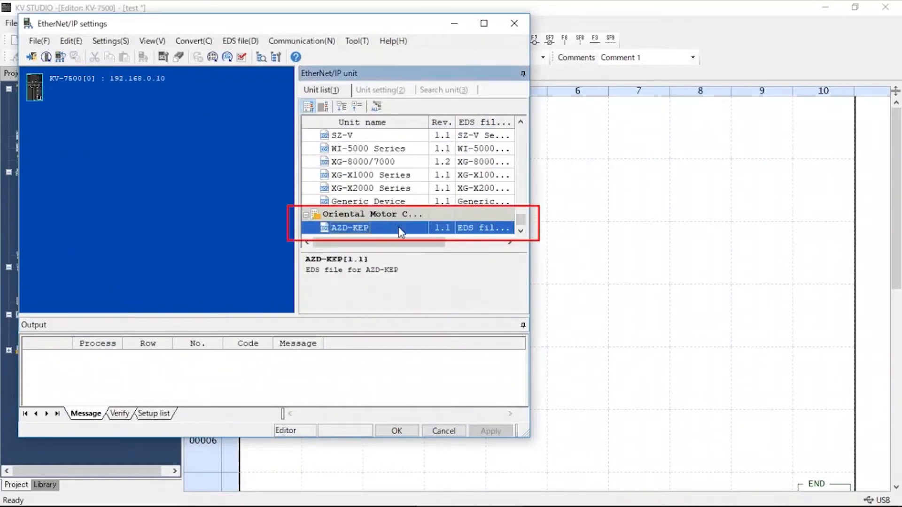
Step: Add the AZD-KEP adapter at 192.168.0.1, save the unit settings, and close the Unit Editor
double_click(349, 228)
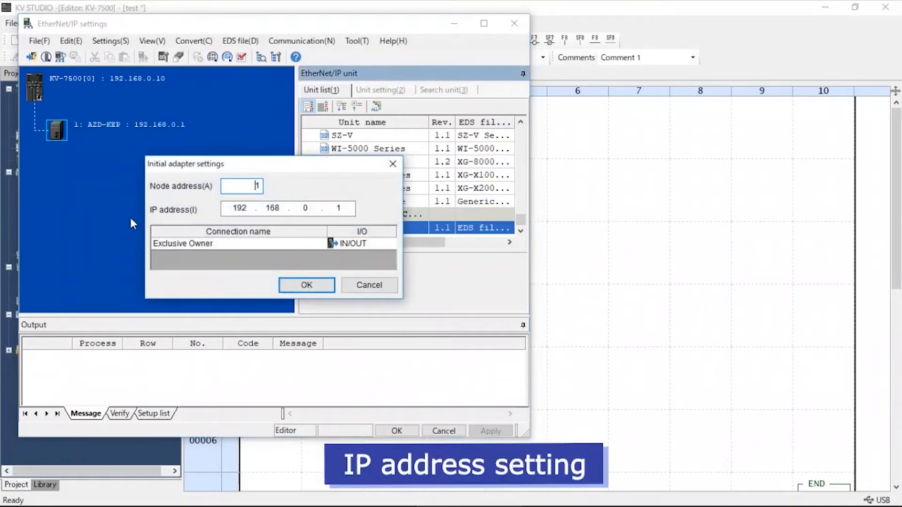
click(306, 285)
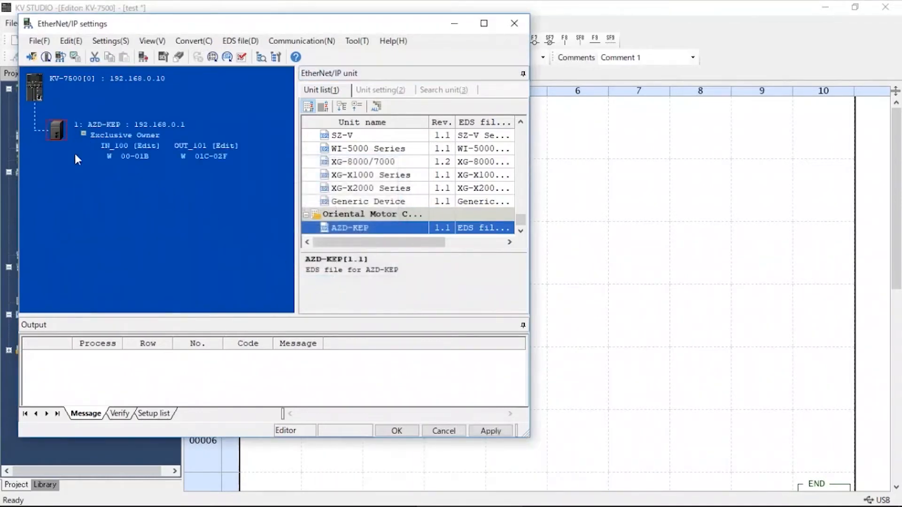
mouse_move(57, 213)
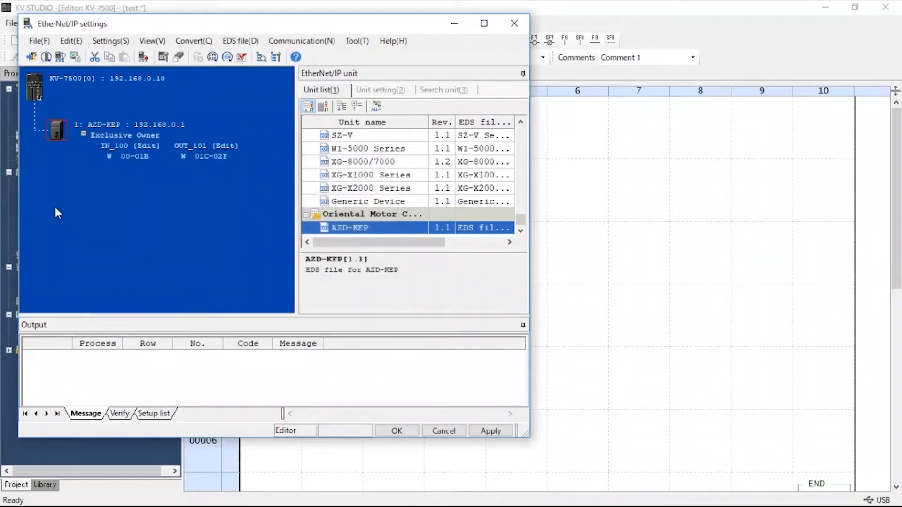
click(193, 41)
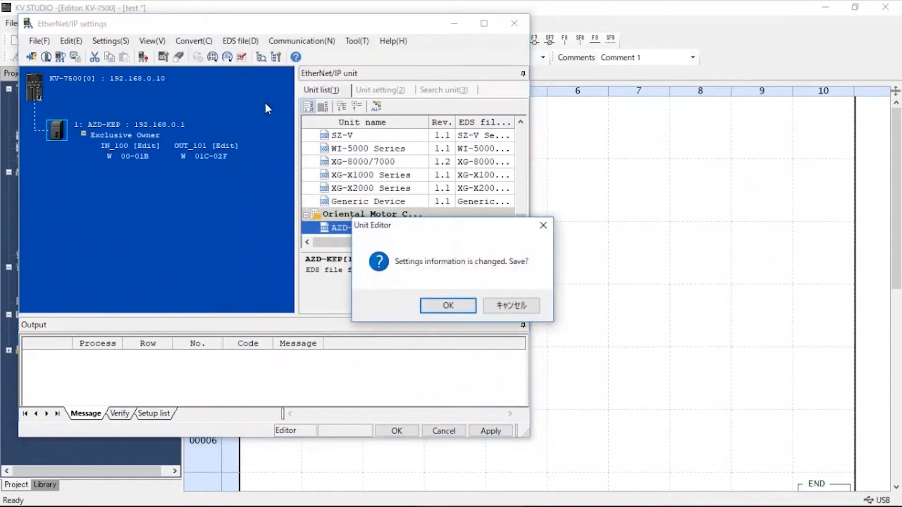
click(447, 305)
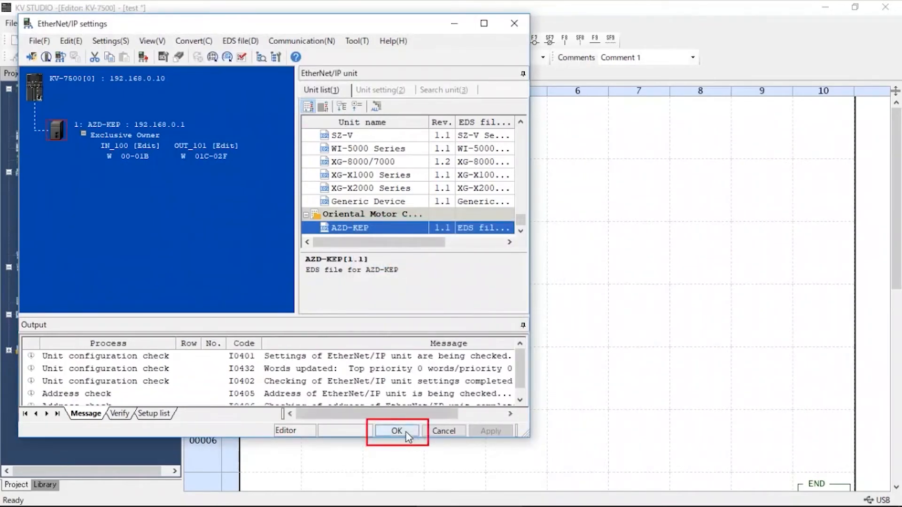
click(396, 430)
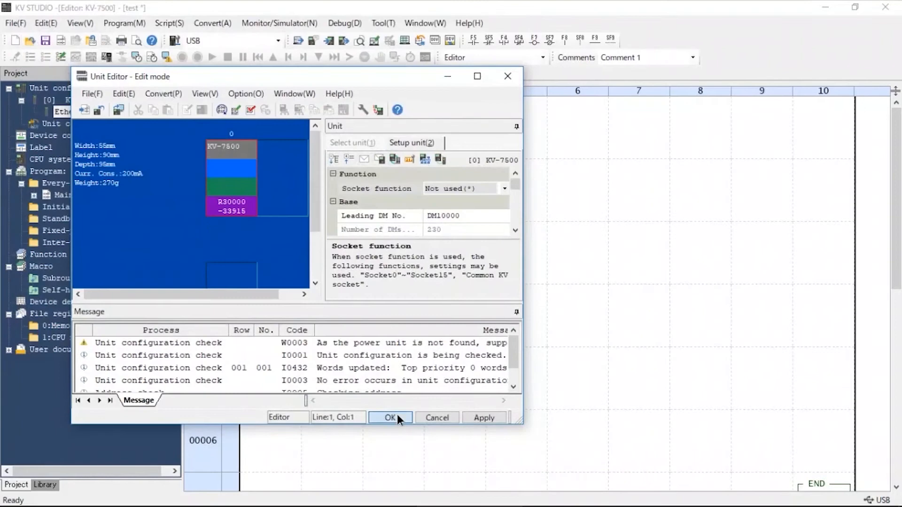
click(390, 417)
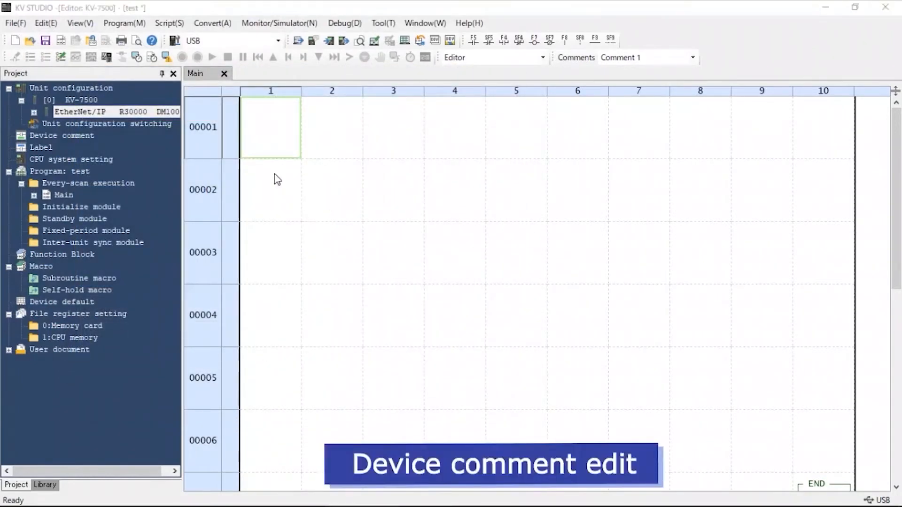
mouse_move(84, 36)
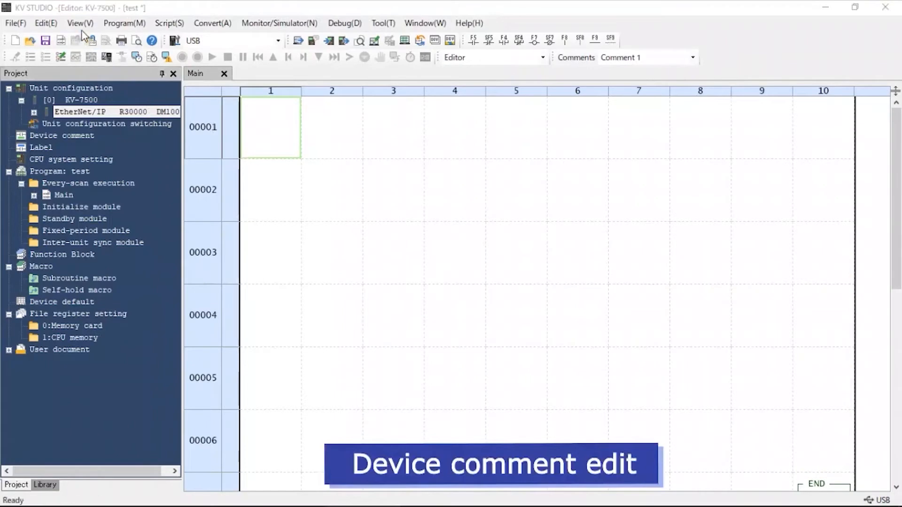
Step: Paste word-device comments for the AZD-KEP unit in the device comment editor, dismissing the length warning
click(79, 23)
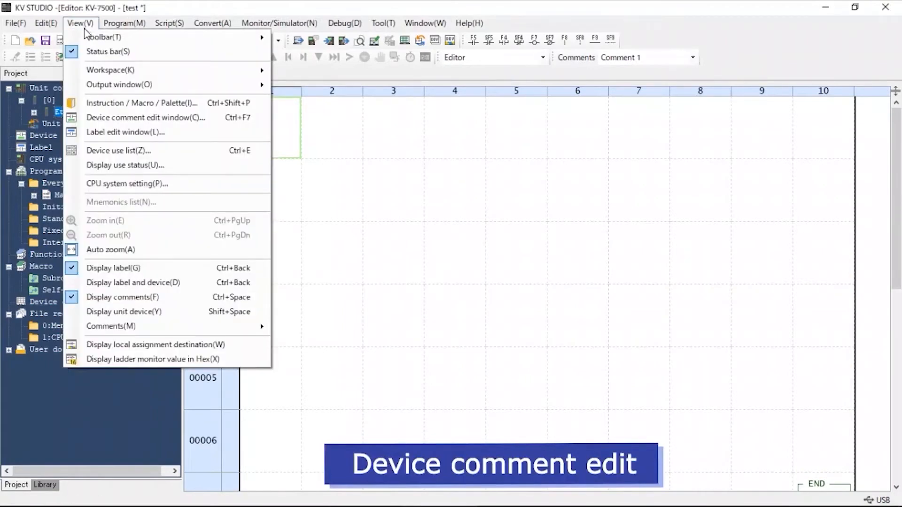
mouse_move(146, 117)
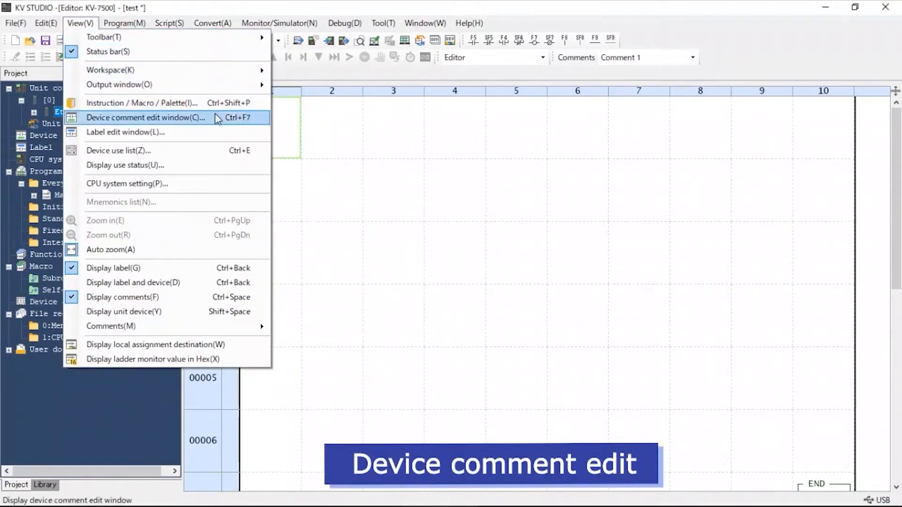
click(146, 118)
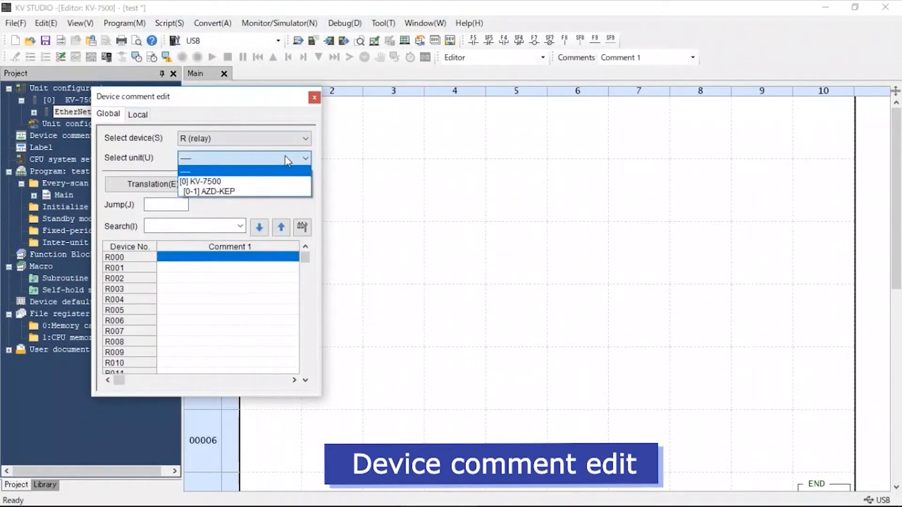
click(208, 191)
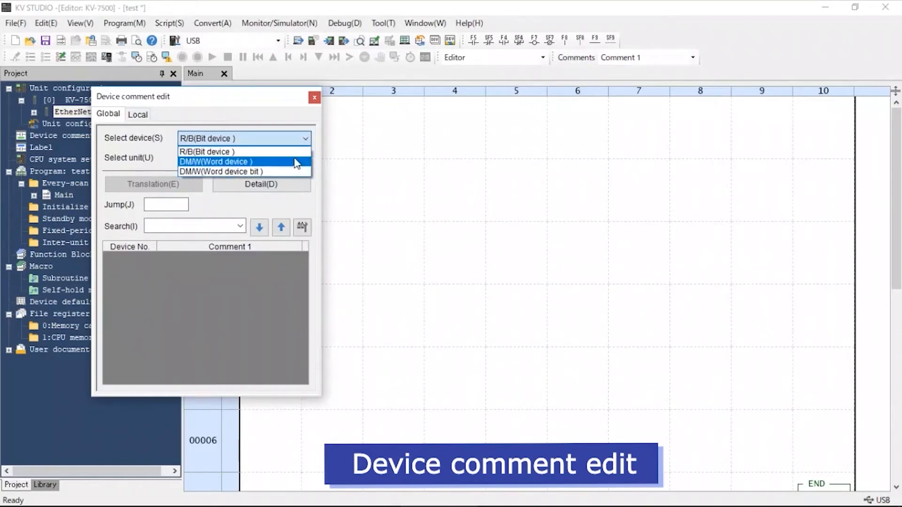
click(216, 161)
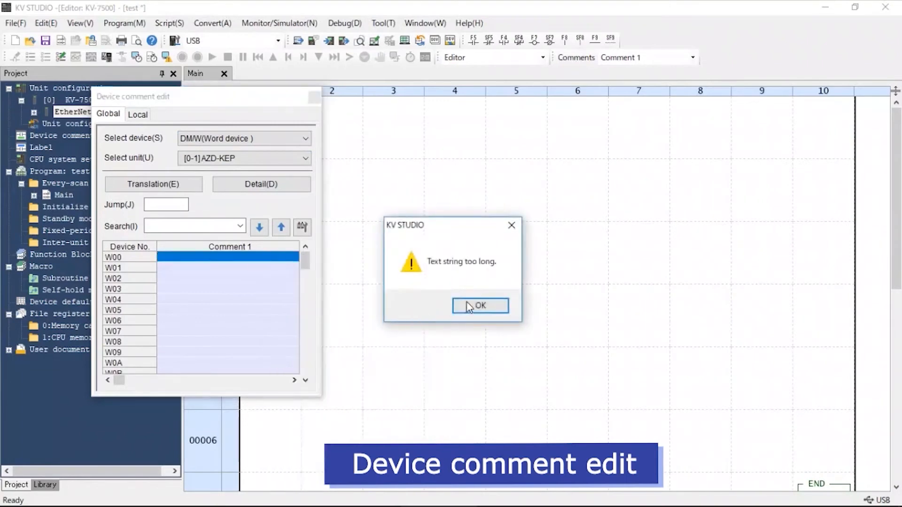
click(480, 306)
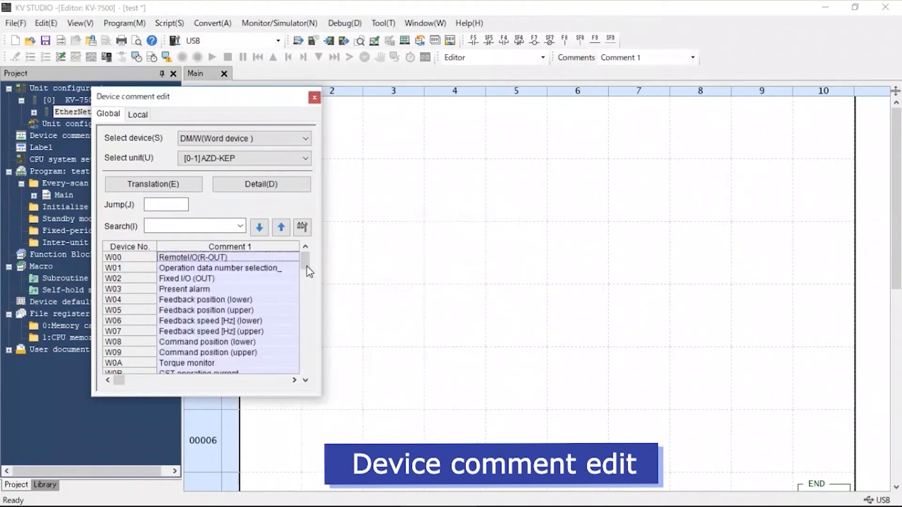
drag(305, 258, 306, 365)
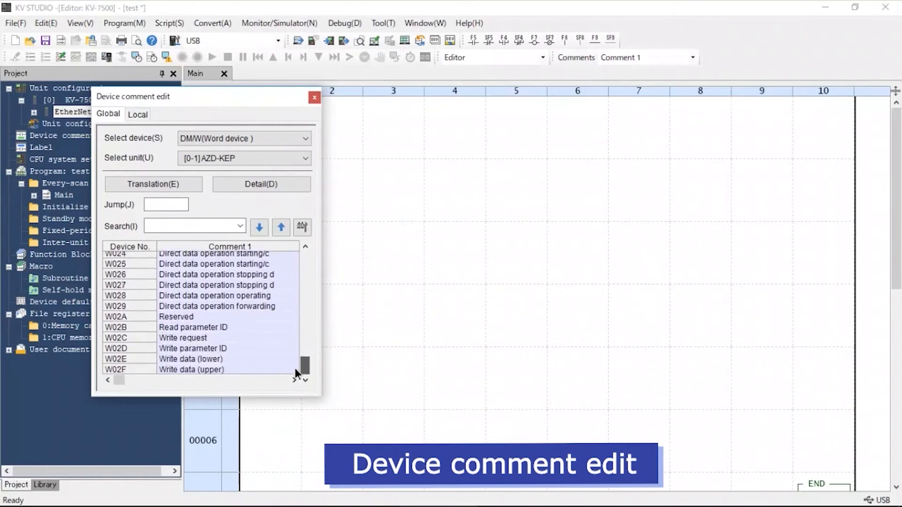
click(304, 258)
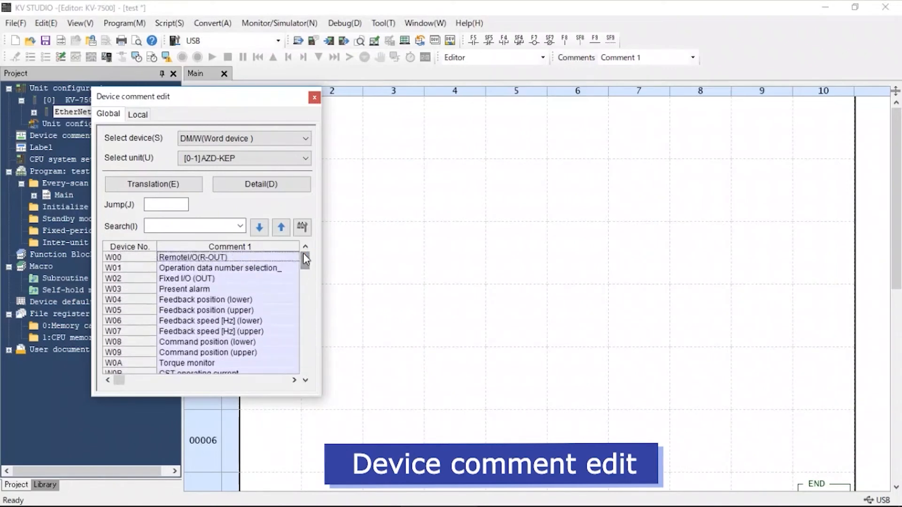
click(314, 97)
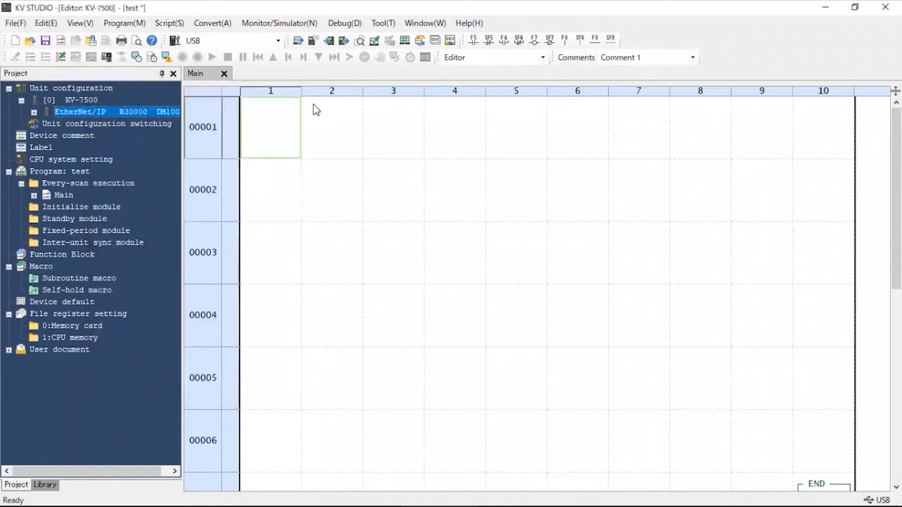
Step: Set W00–W1FFF power-off holding to Clear in the CPU system settings and apply
click(71, 159)
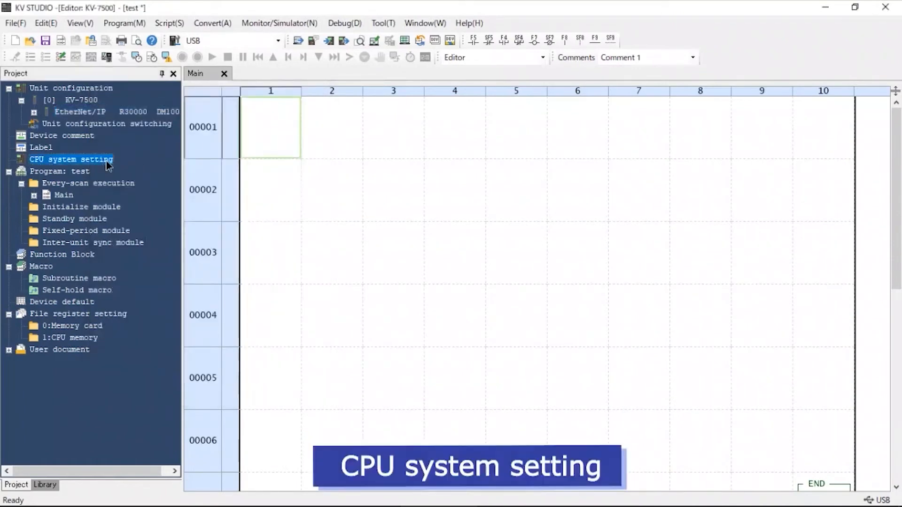
double_click(71, 159)
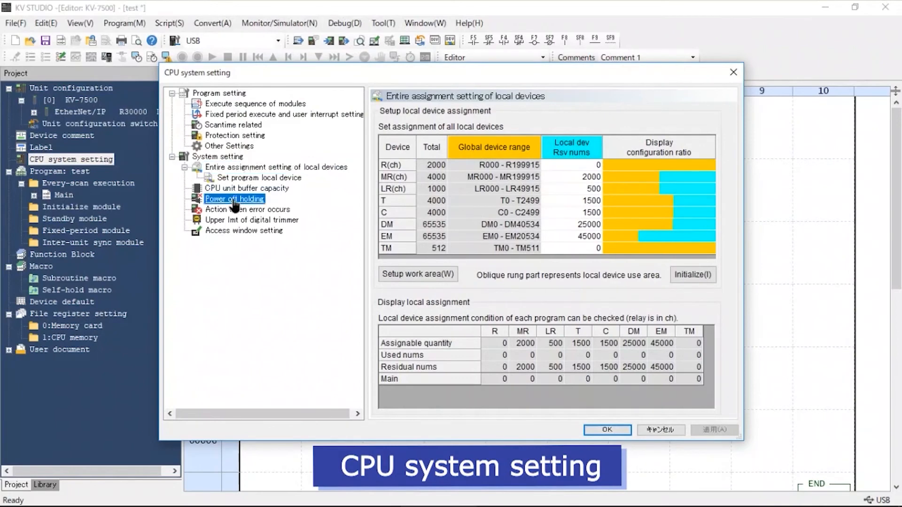
click(233, 198)
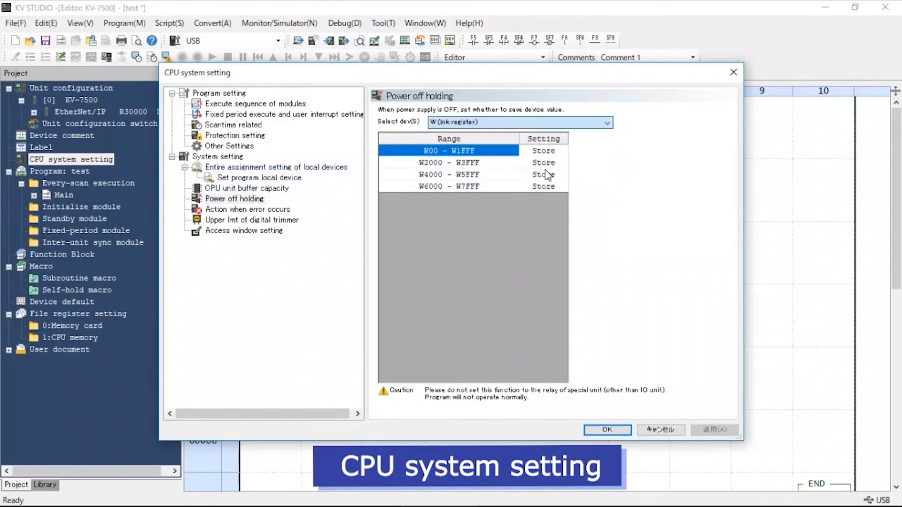
click(542, 150)
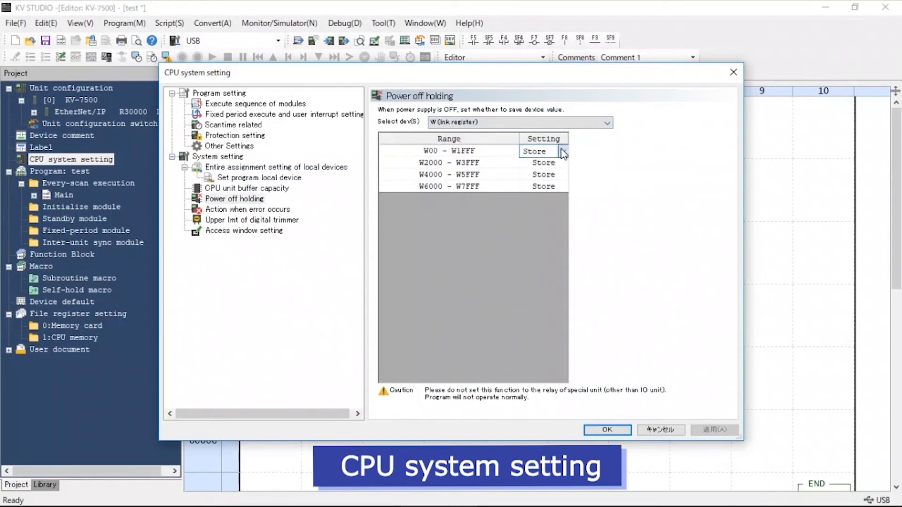
click(541, 151)
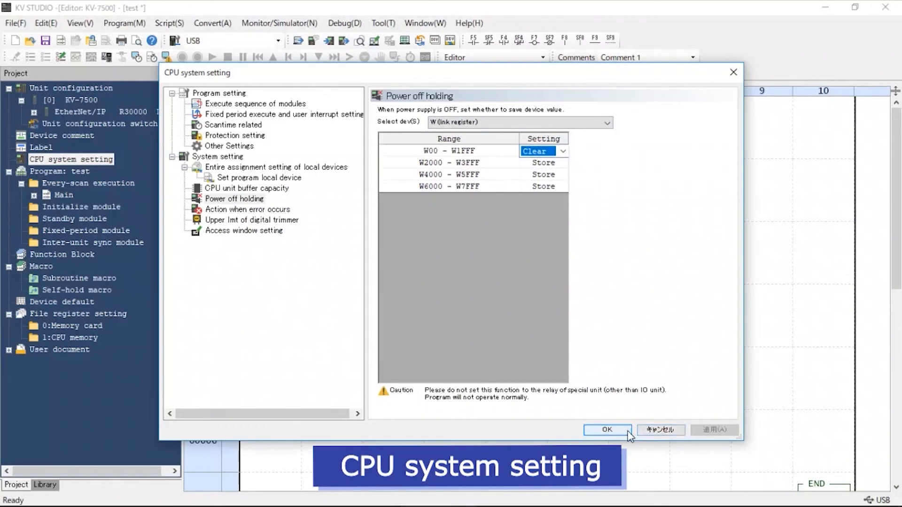
click(606, 430)
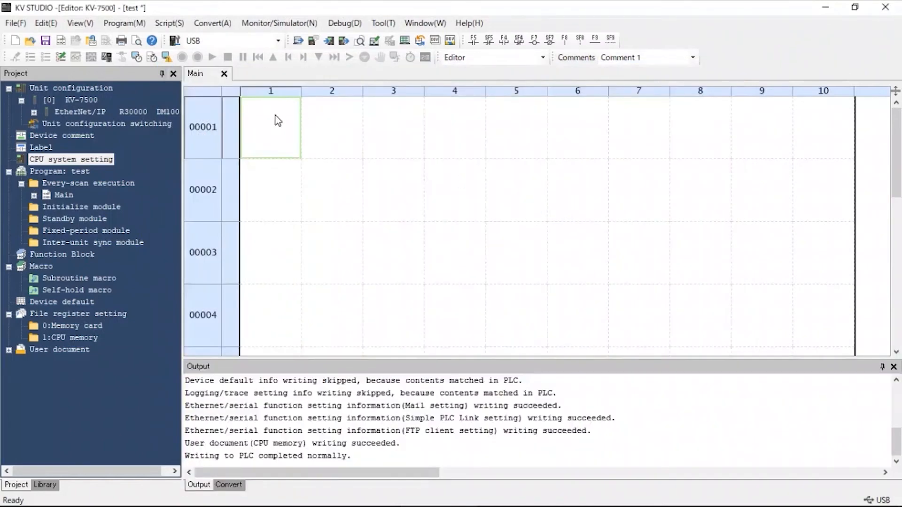
mouse_move(280, 23)
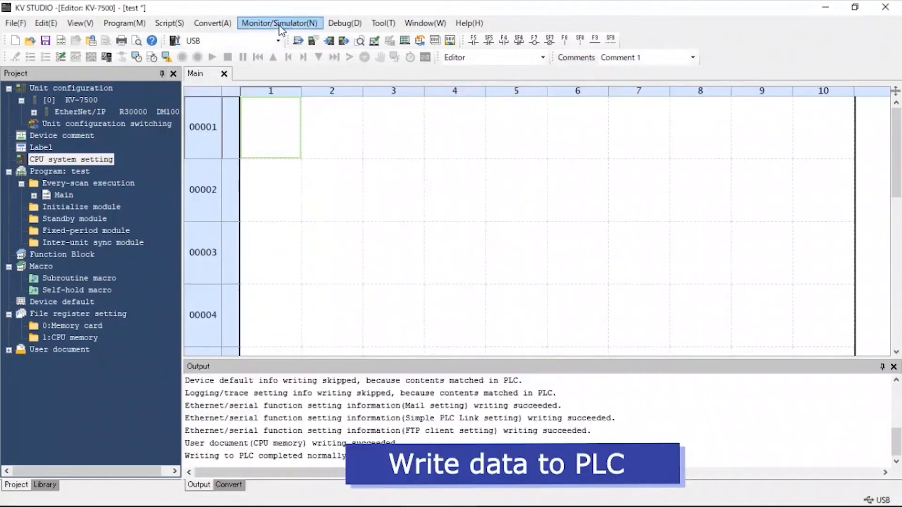
Step: Transfer the project to the KV-7500 in PROGRAM mode, then return the PLC to RUN
click(279, 23)
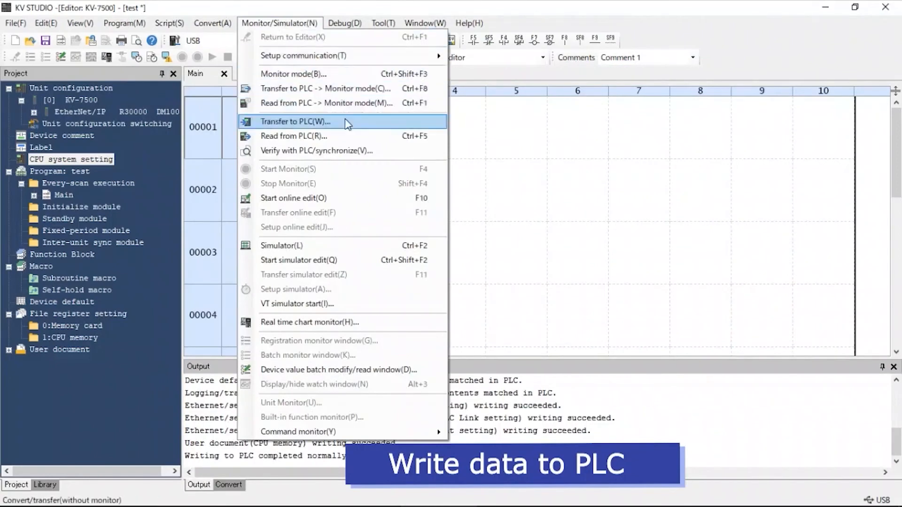
click(296, 121)
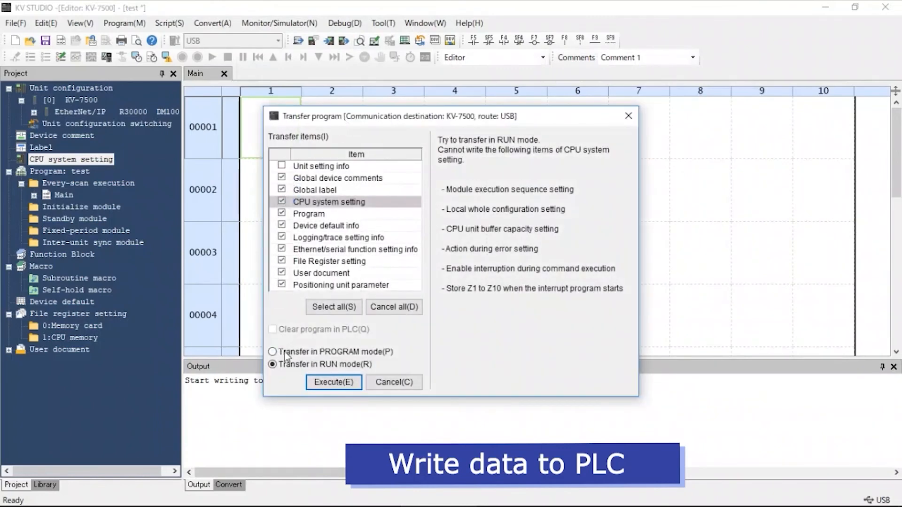
click(272, 352)
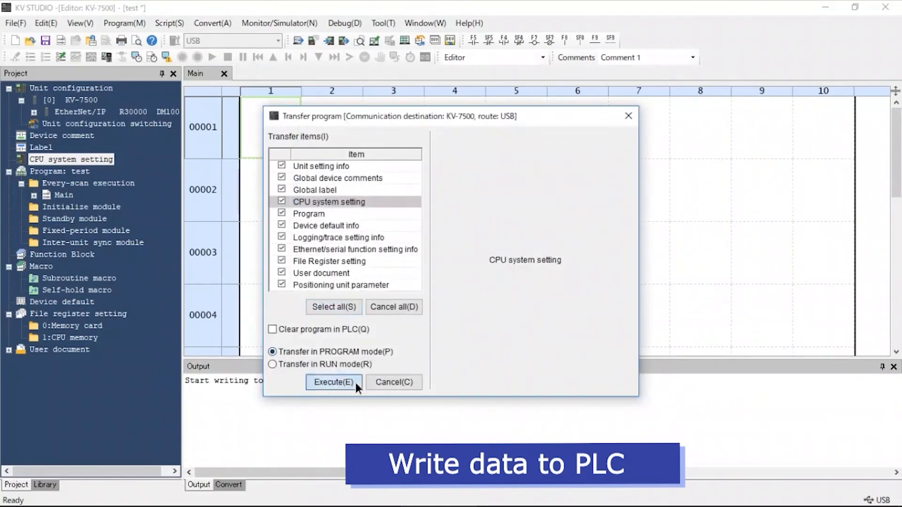
click(332, 381)
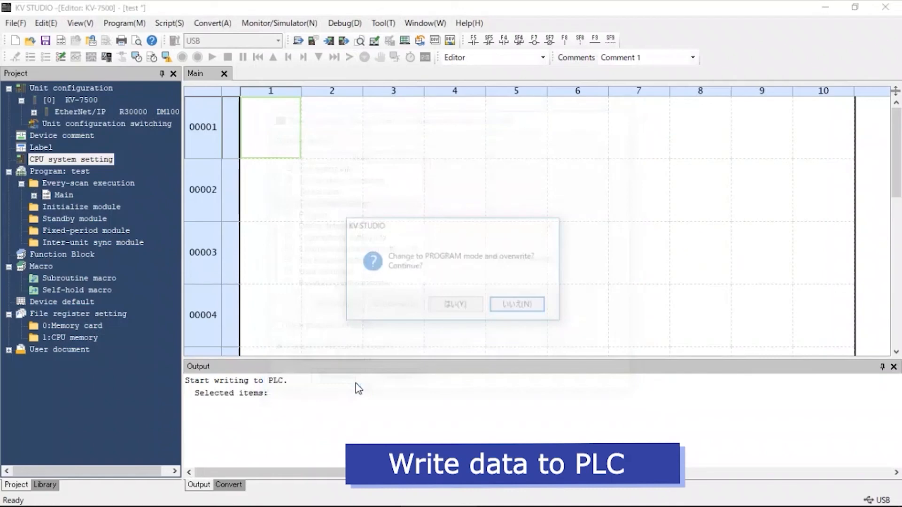
click(454, 304)
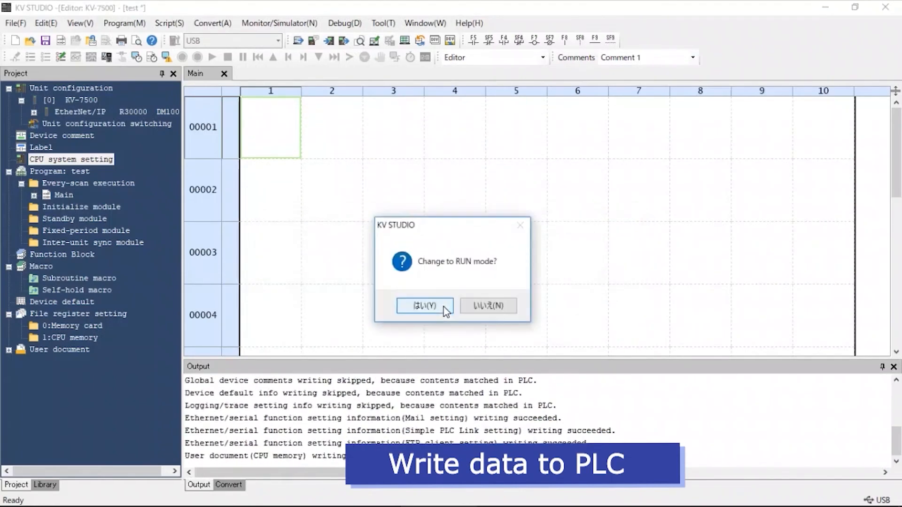
click(423, 305)
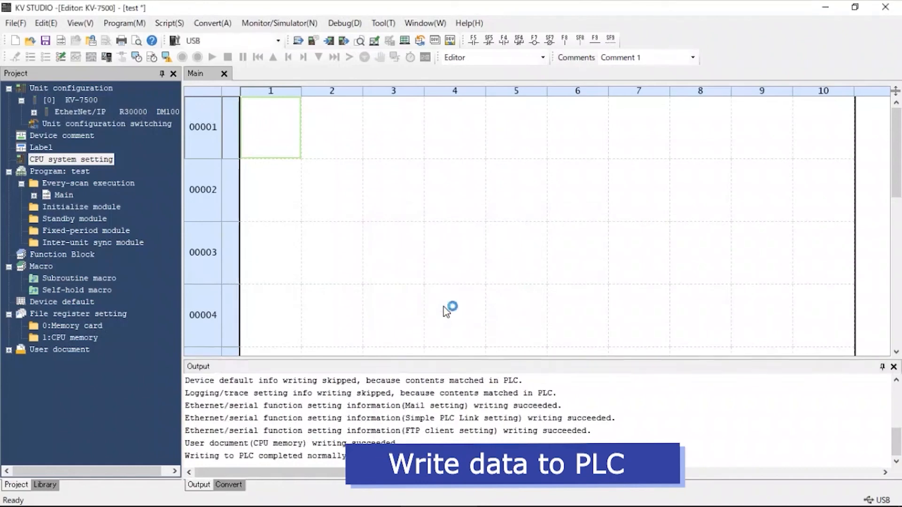